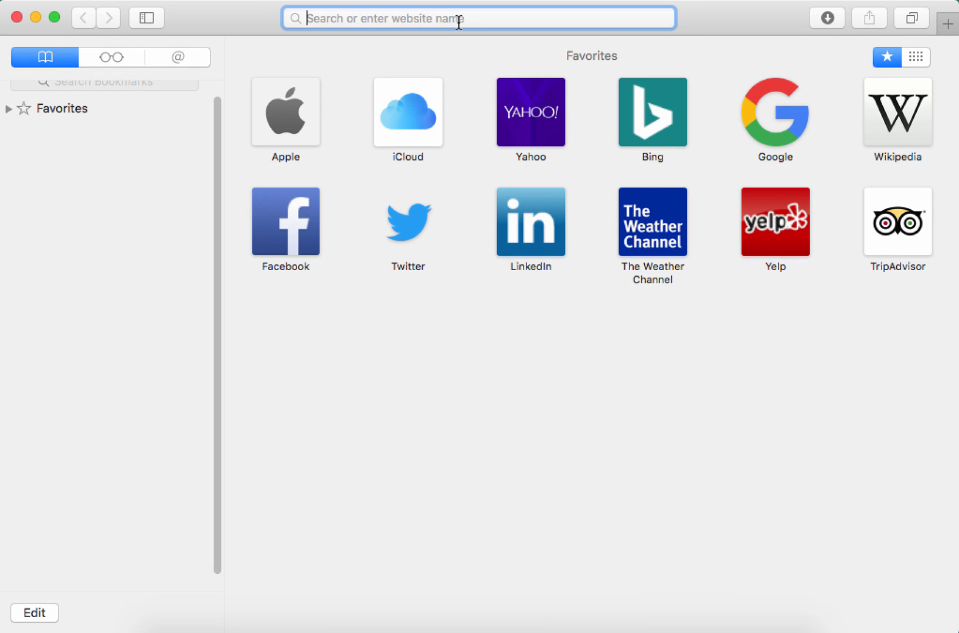
Step: Go to banner.uncc.edu and open the BANPROD Internet Native Banner link
text(banner.uncc.edu)
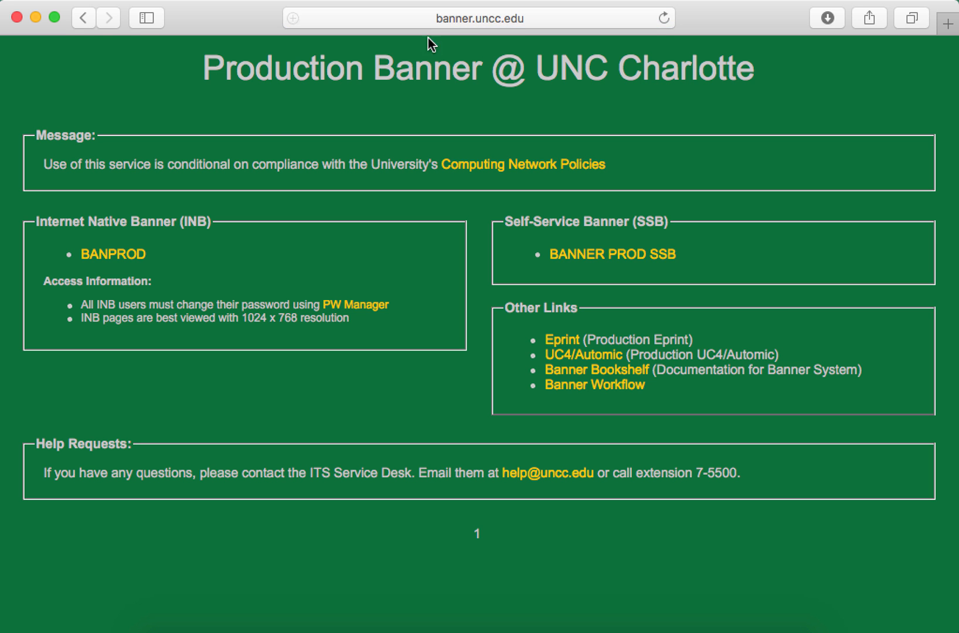
click(113, 254)
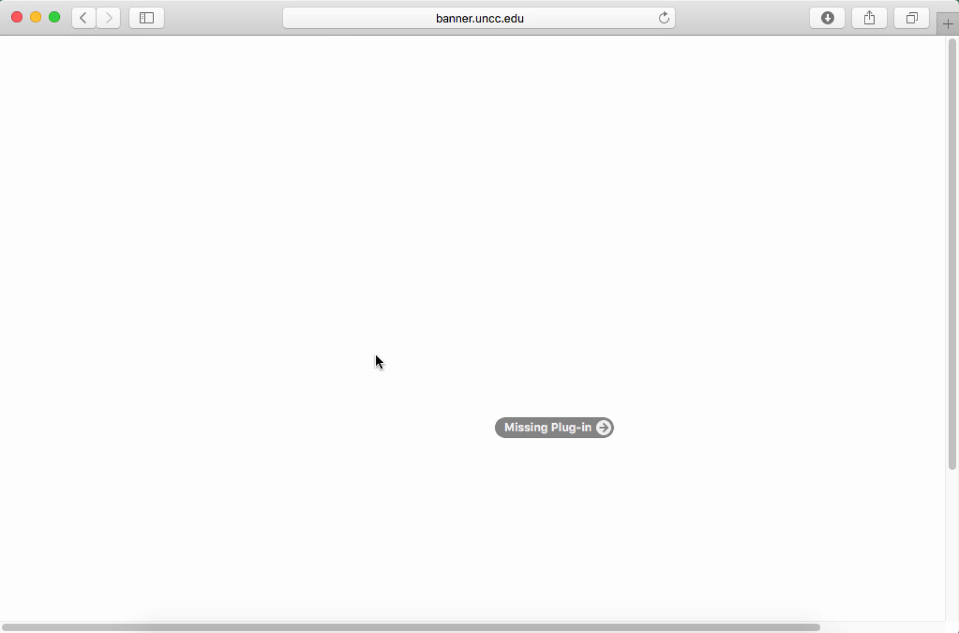
mouse_move(524, 436)
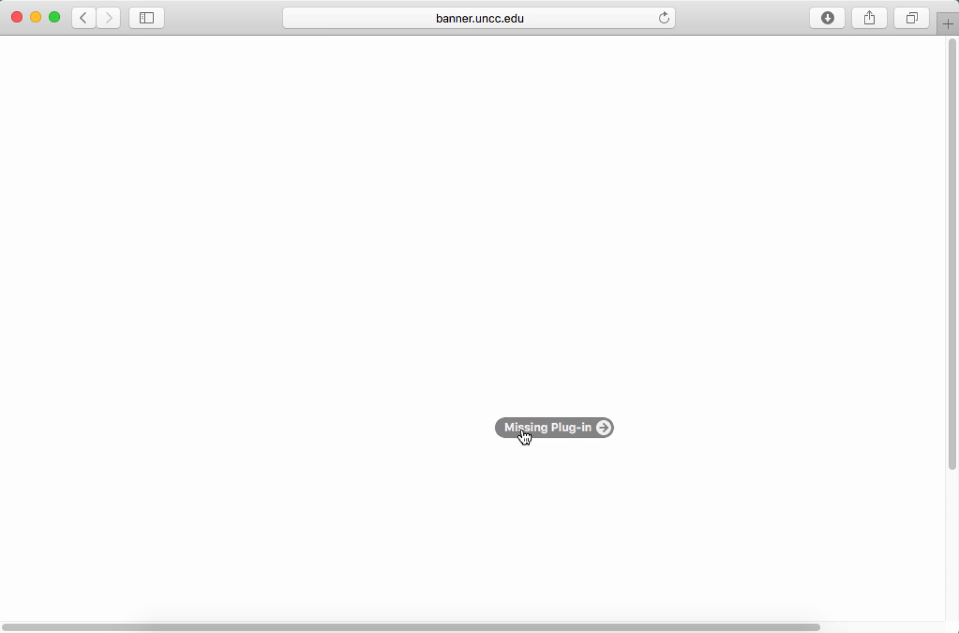
Step: From the missing plug-in notice, download Java 8 Update 101 from java.com and open the installer
click(554, 427)
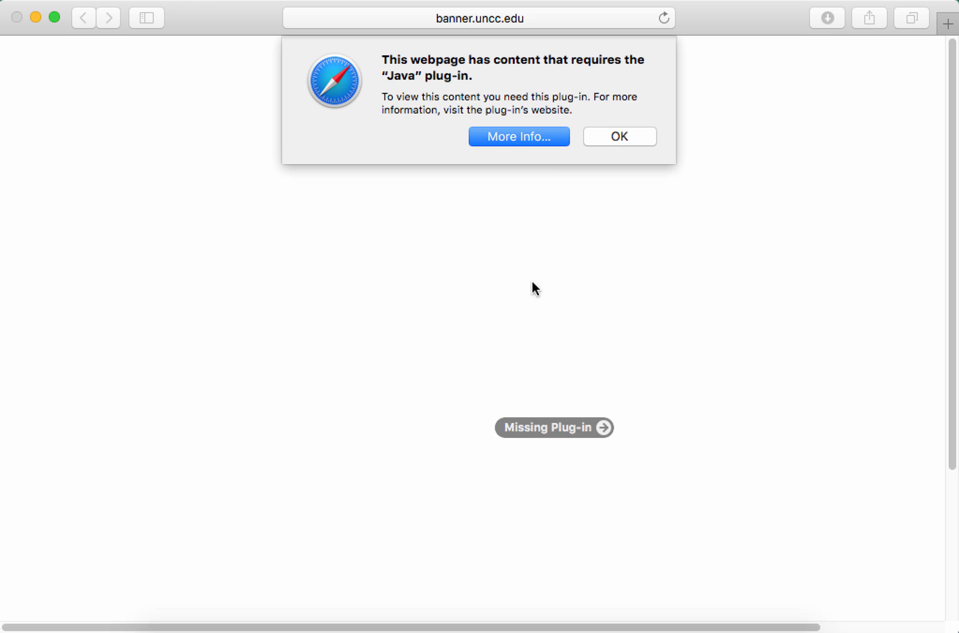
click(518, 137)
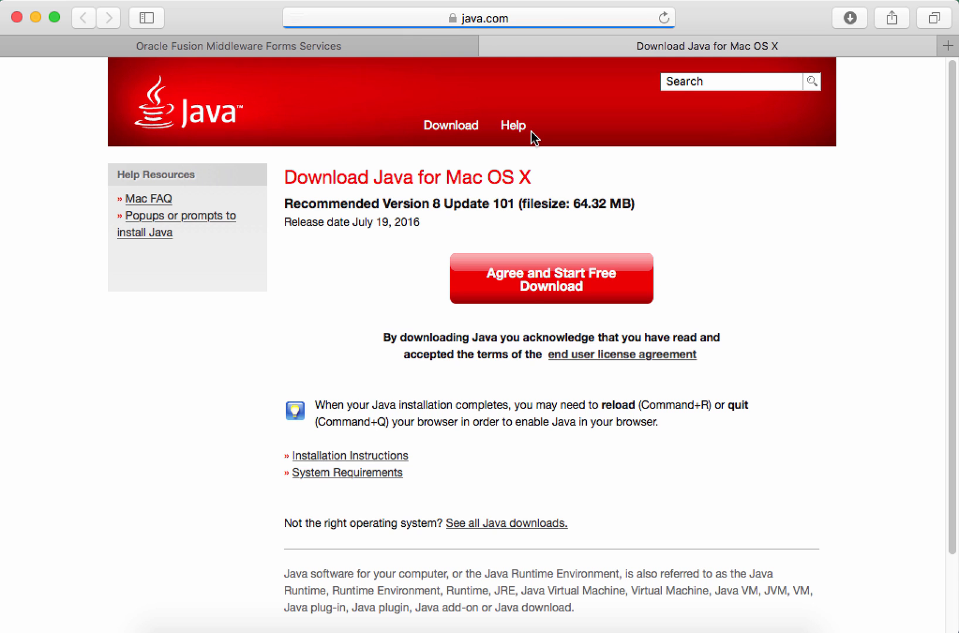
click(550, 278)
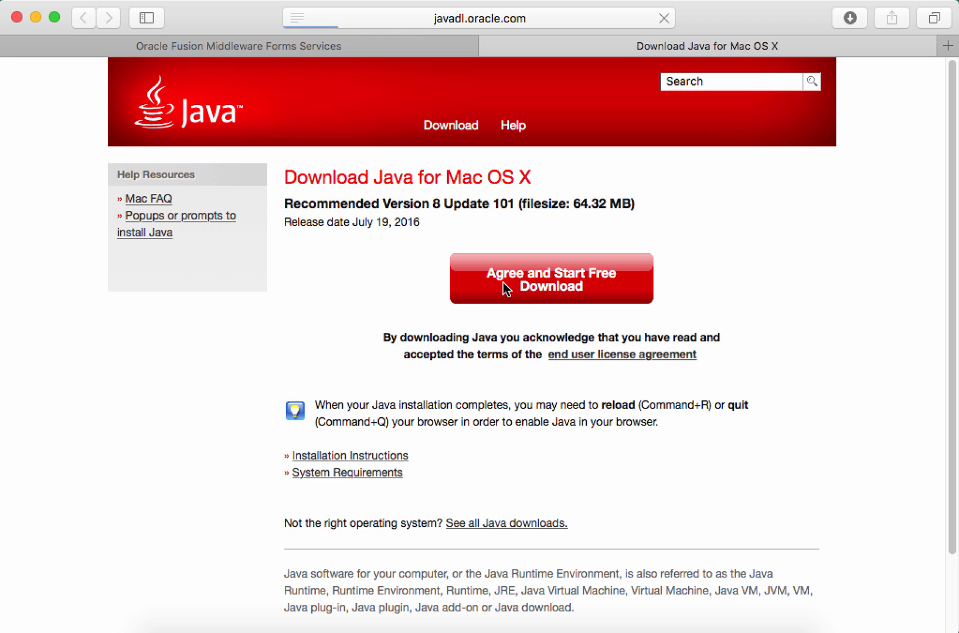
click(550, 278)
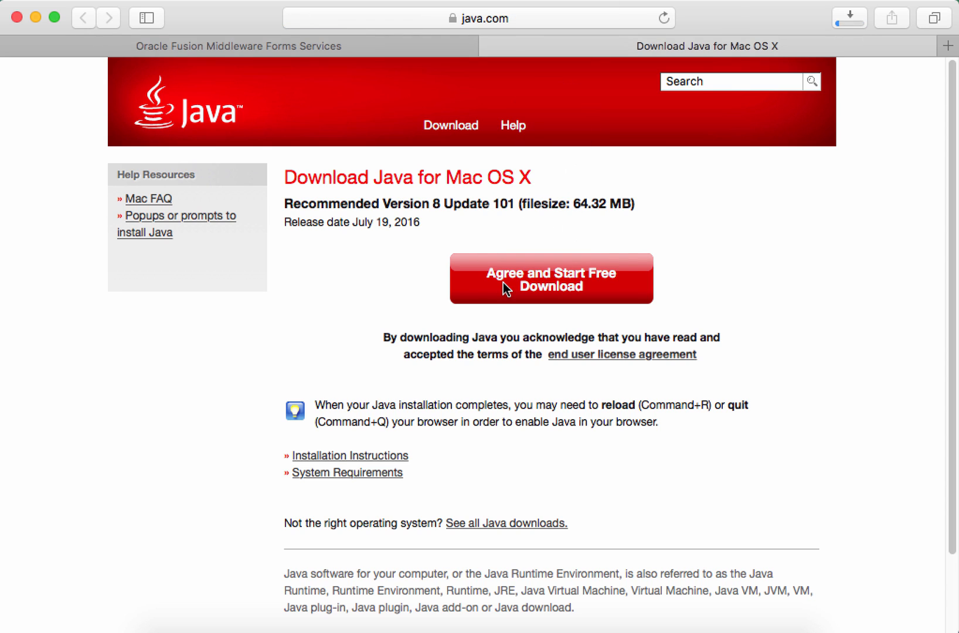
click(550, 278)
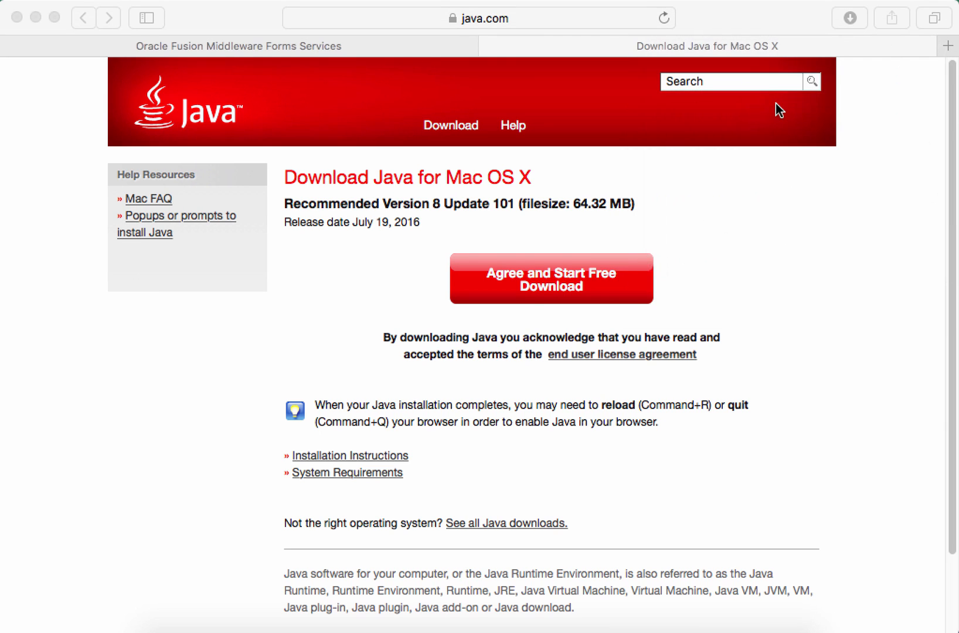
click(550, 277)
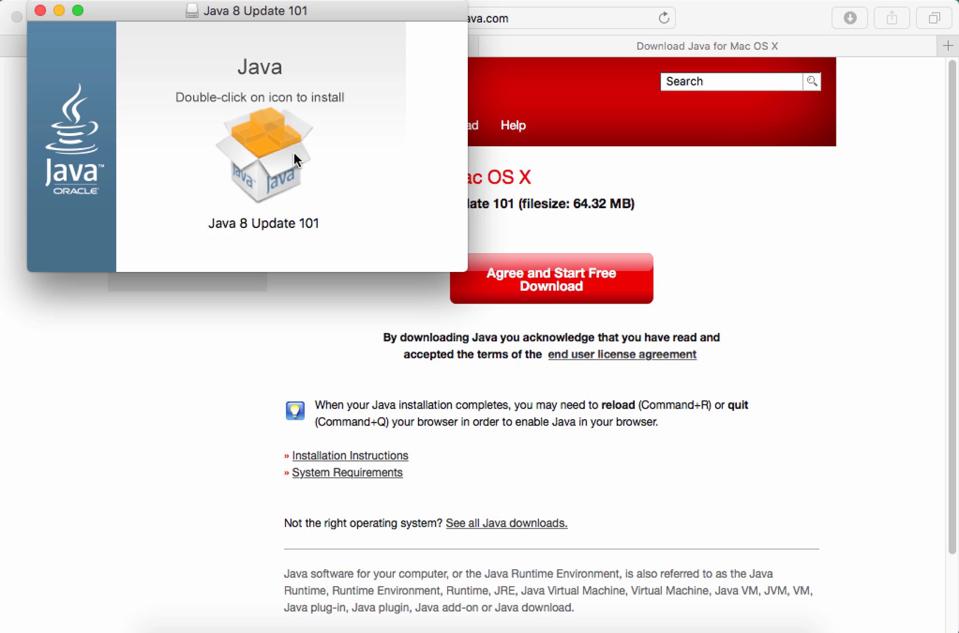
Step: Launch the Java 8 Update 101 package and approve the helper tool with the admin password
double_click(264, 155)
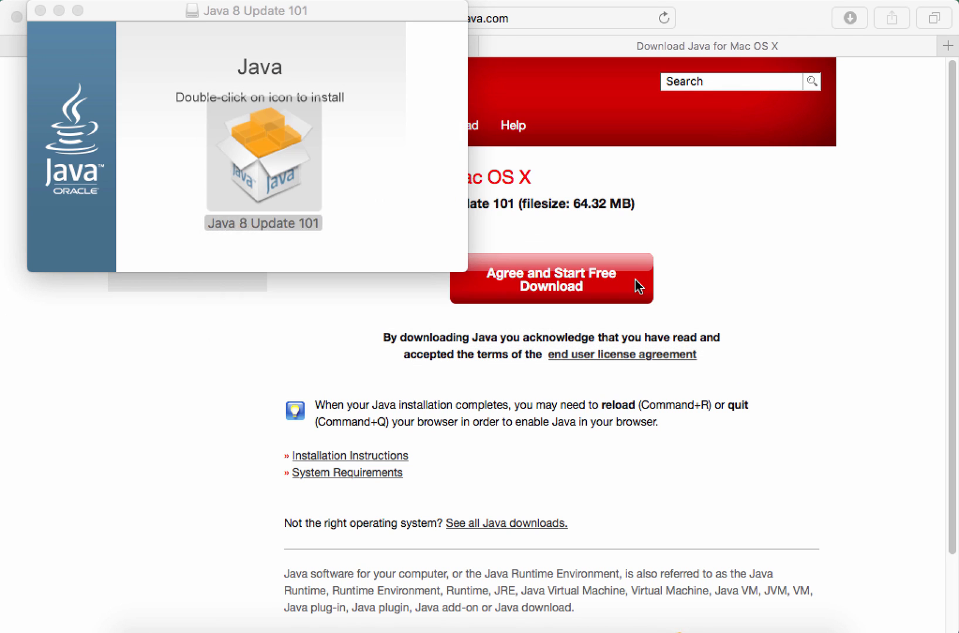
double_click(263, 156)
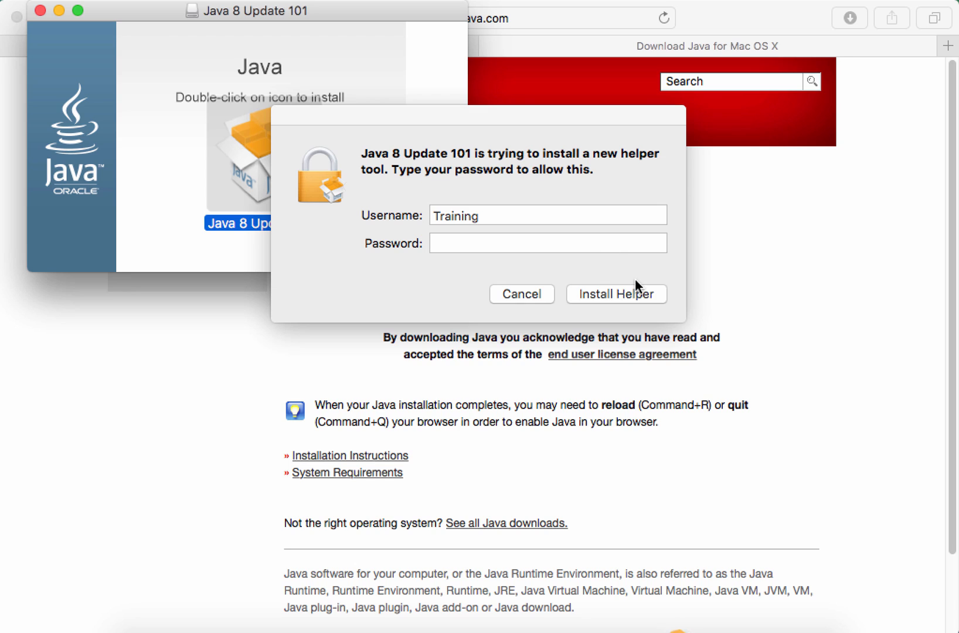
text(••••)
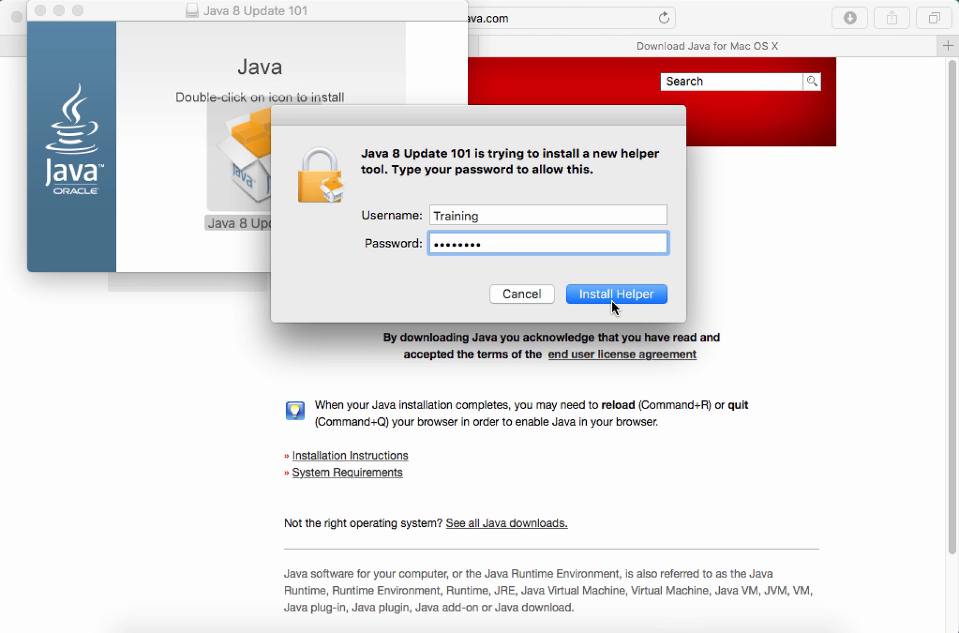
click(616, 293)
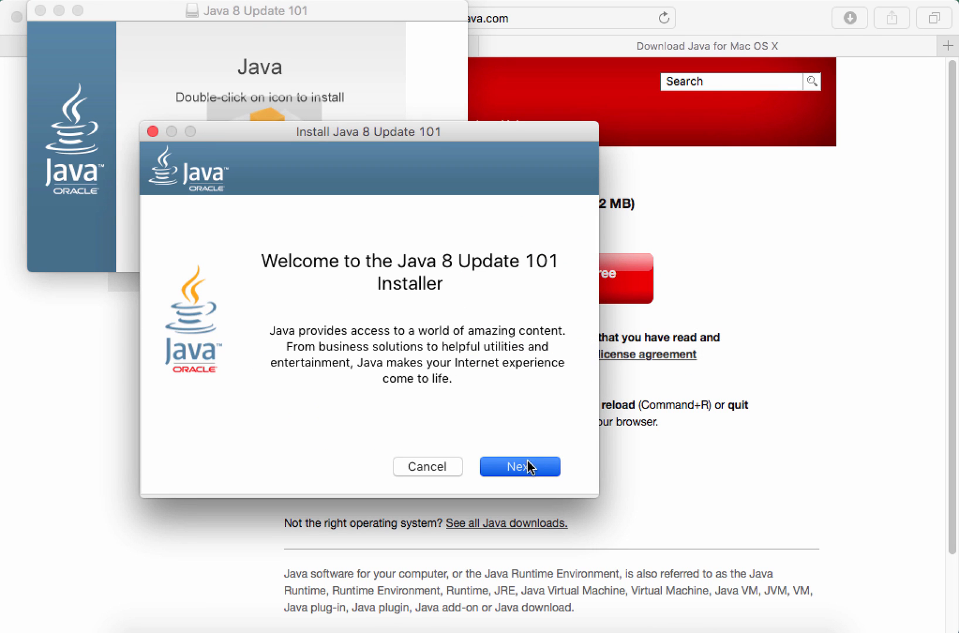
Step: Install Java 8 Update 101 with the Yahoo homepage option unchecked, then close the installer
click(519, 465)
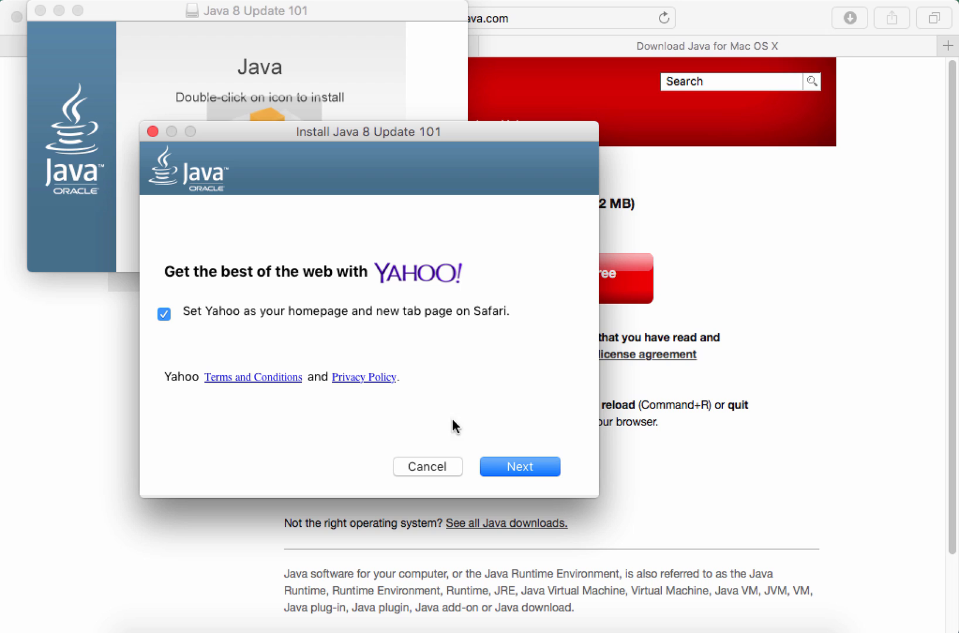
click(164, 313)
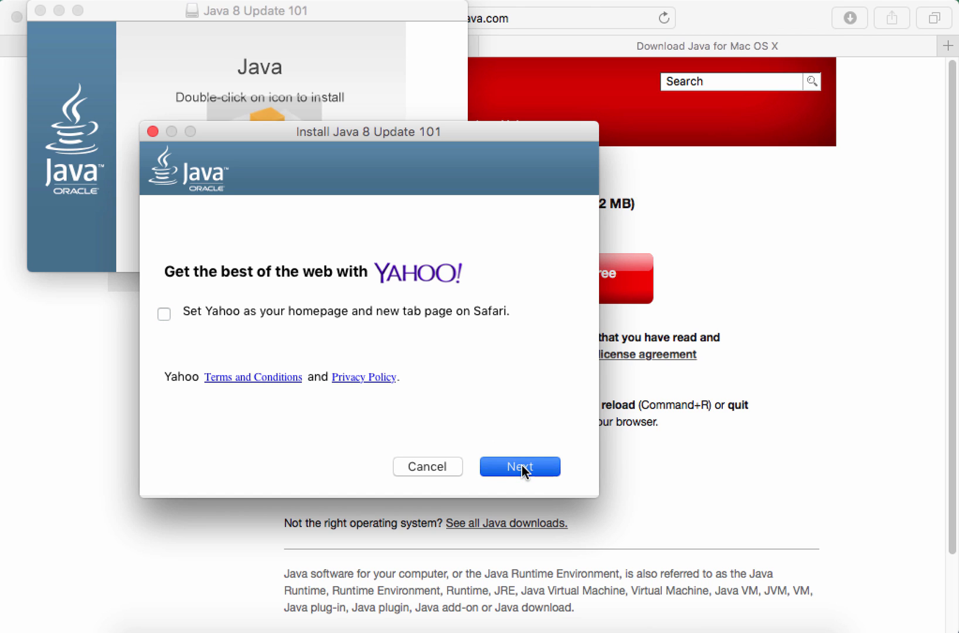
click(519, 466)
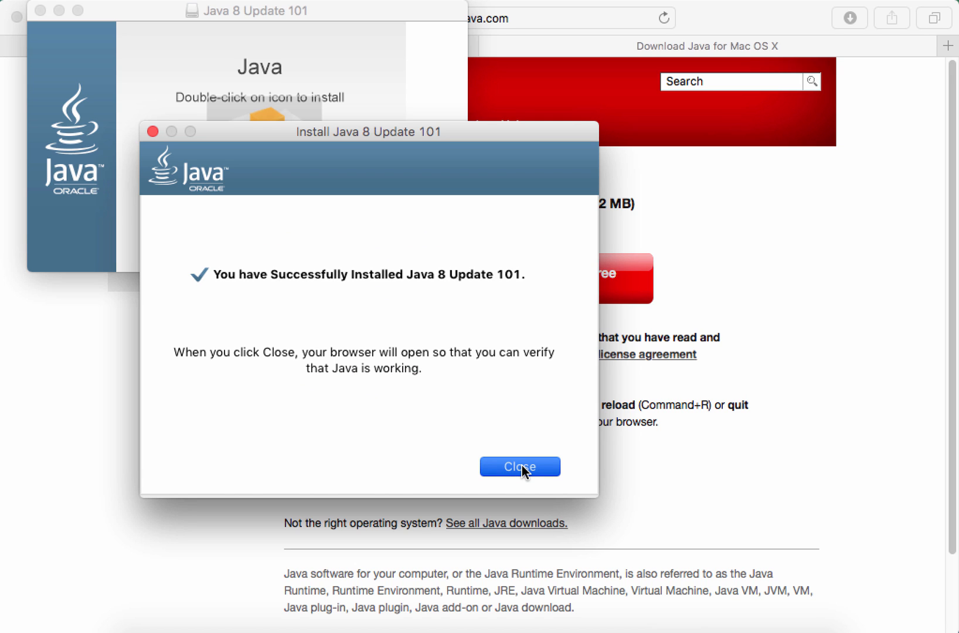
click(519, 466)
text(banne)
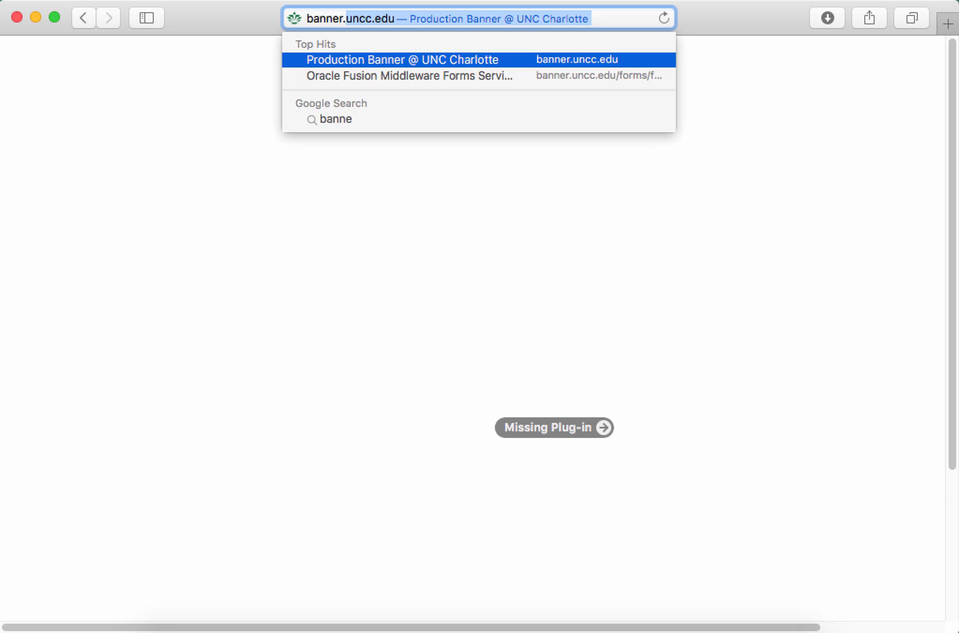
Step: Reopen BANPROD from Production Banner @ UNC Charlotte and trust banner.uncc.edu for Java
click(401, 59)
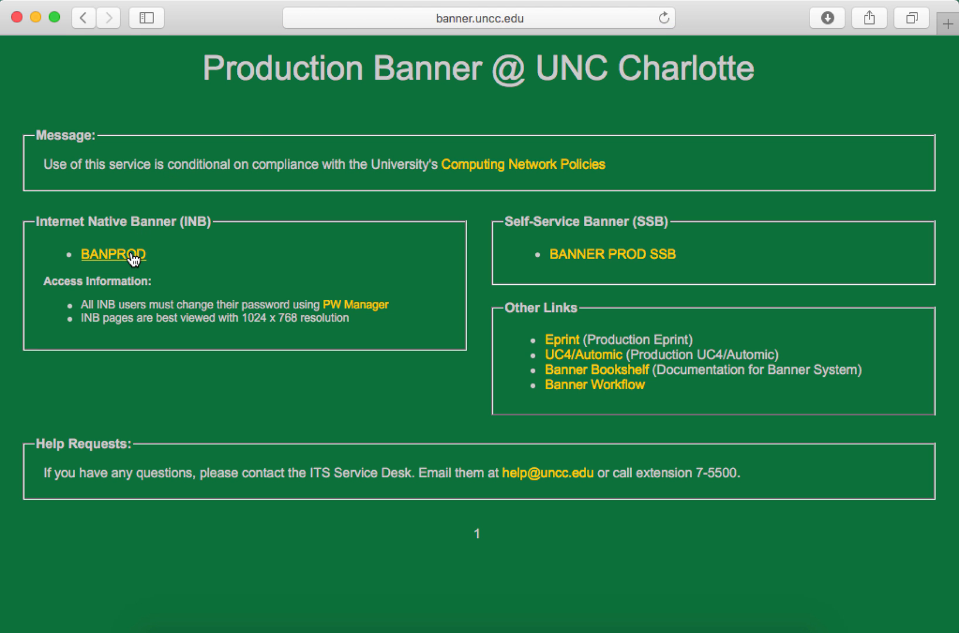
click(114, 254)
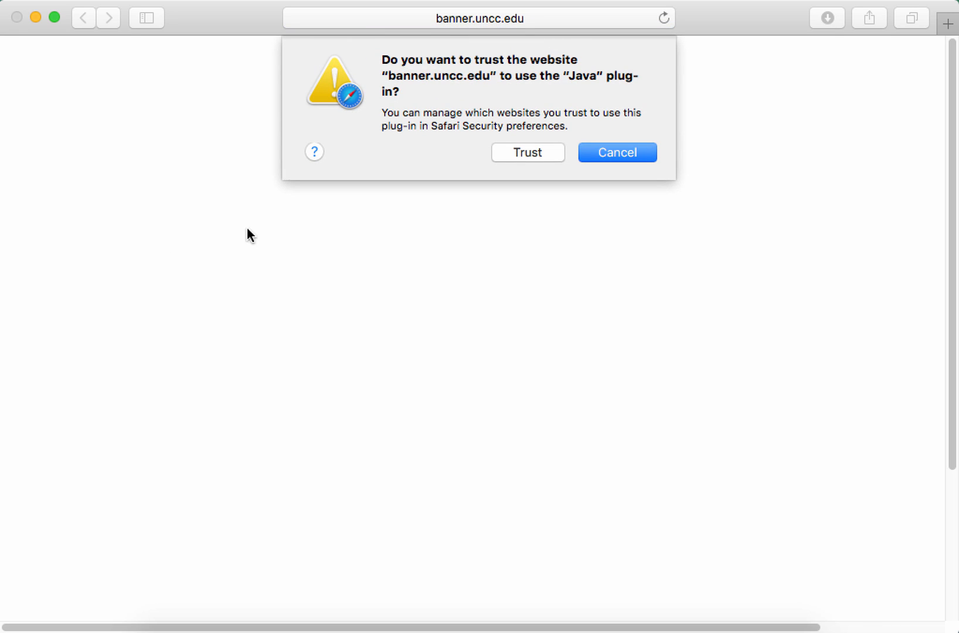
click(527, 152)
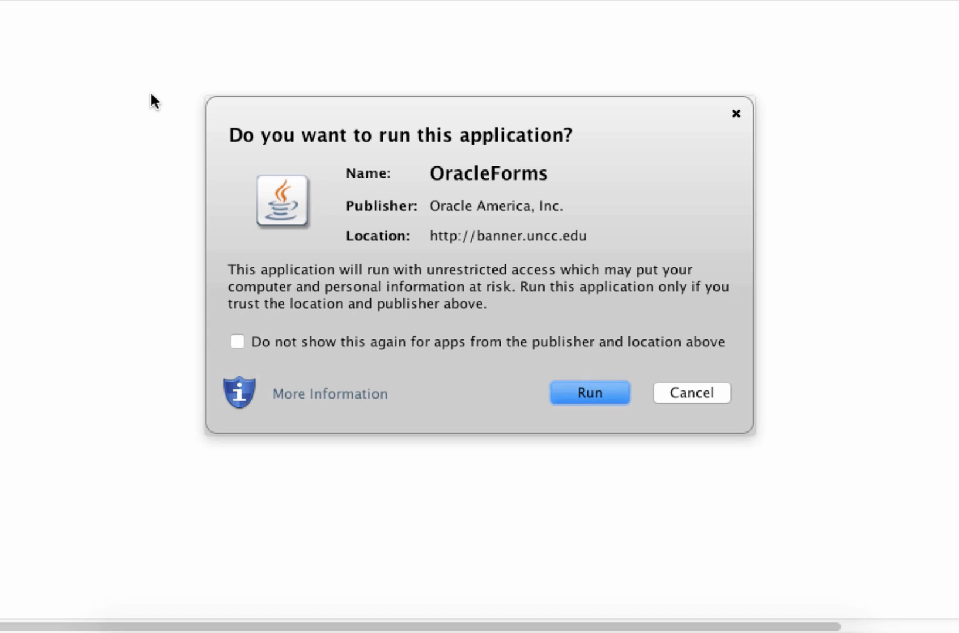
mouse_move(241, 341)
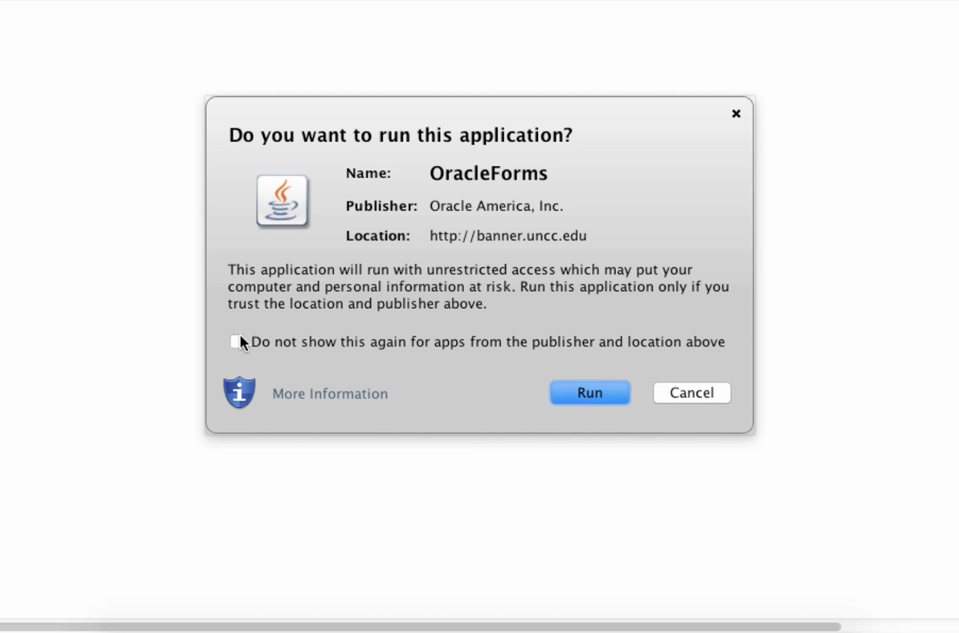
Step: Tick 'Do not show this again' for this publisher and run OracleForms
click(237, 342)
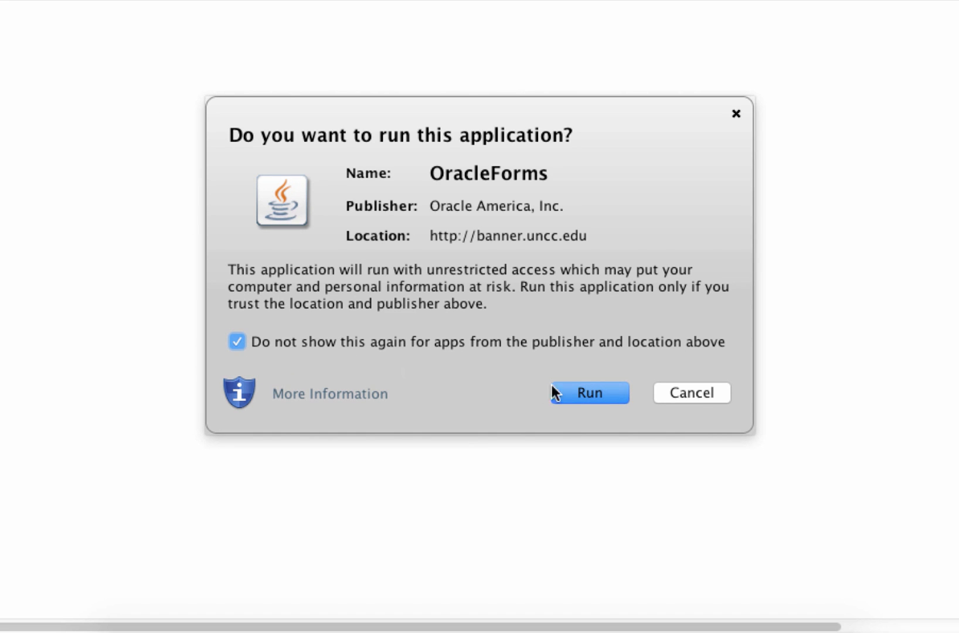
click(588, 392)
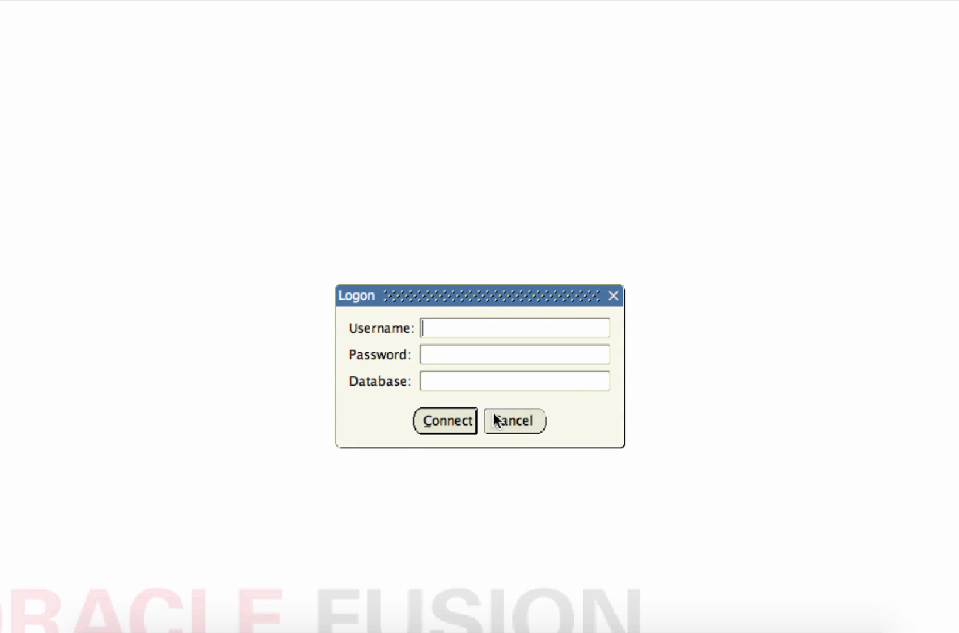